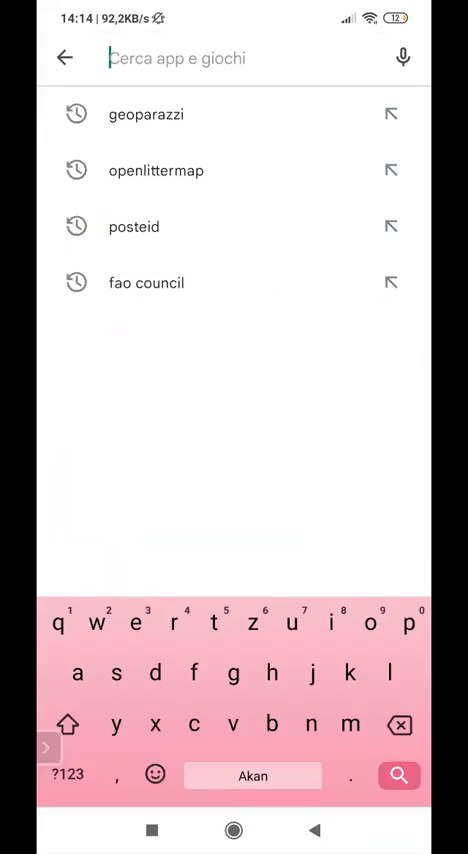
# Leave the Play Store search and return to the Android home screen
pyautogui.click(134, 114)
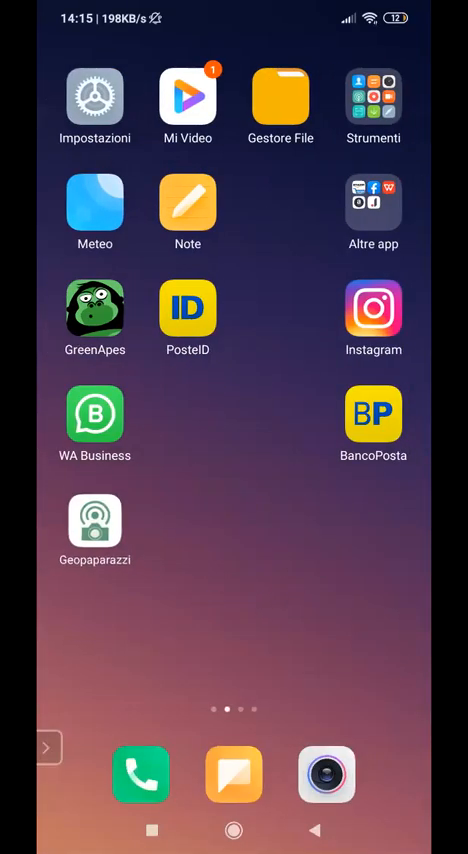
# Launch Geopaparazzi and bring up the Aggiungi note choices from the Notes tile
pyautogui.click(96, 524)
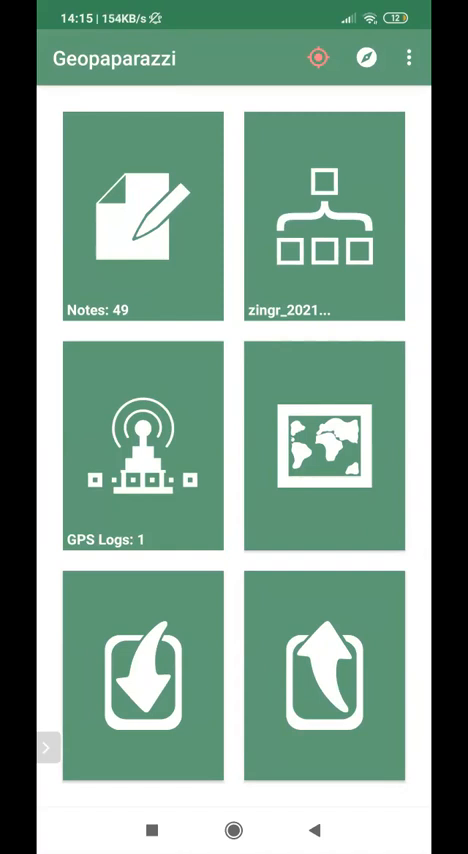
pyautogui.click(140, 216)
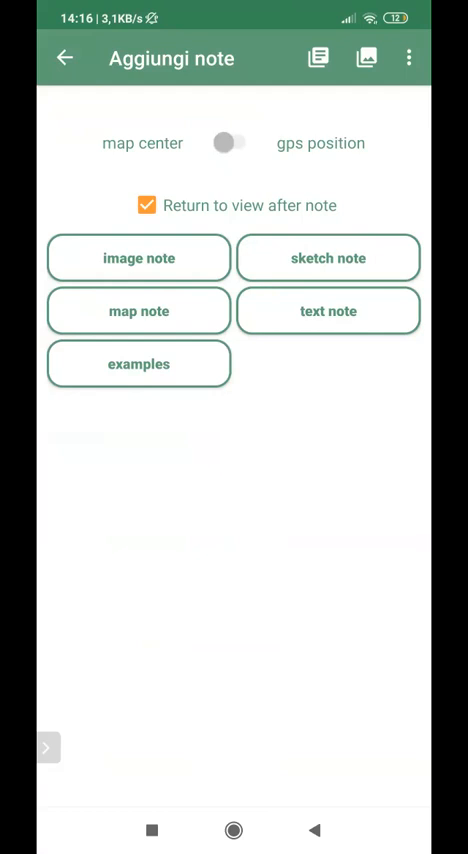
# Create an image note described 'plastic' with a photo and save it
pyautogui.click(138, 258)
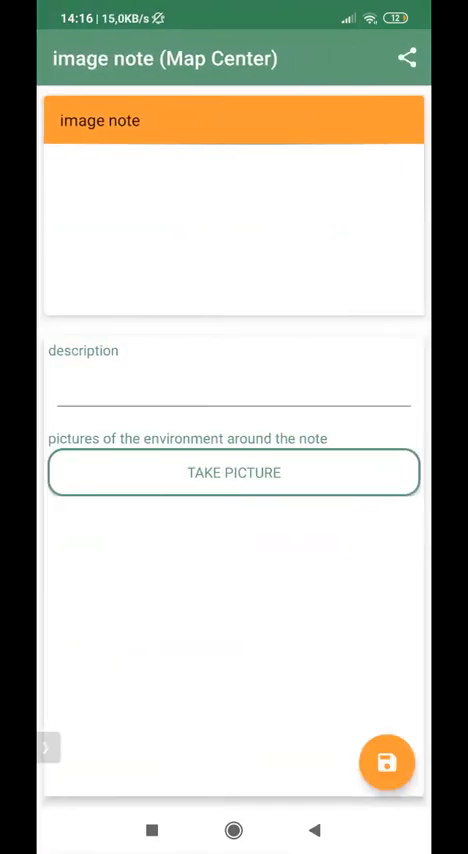
pyautogui.click(232, 400)
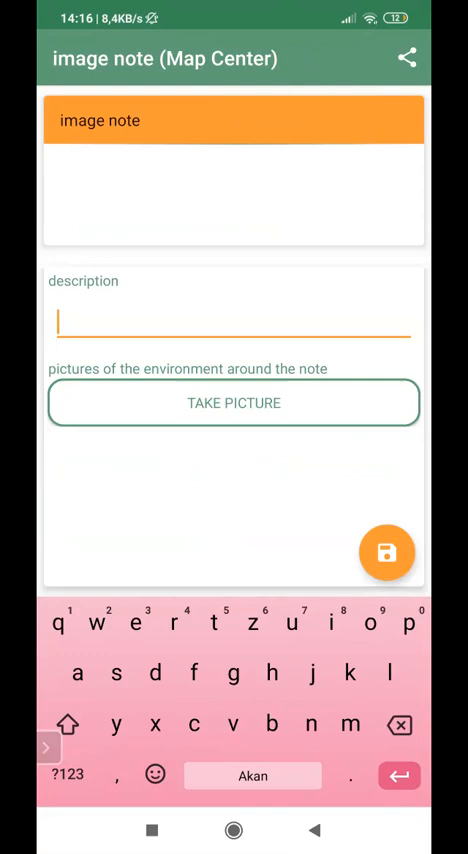
pyautogui.write('pl')
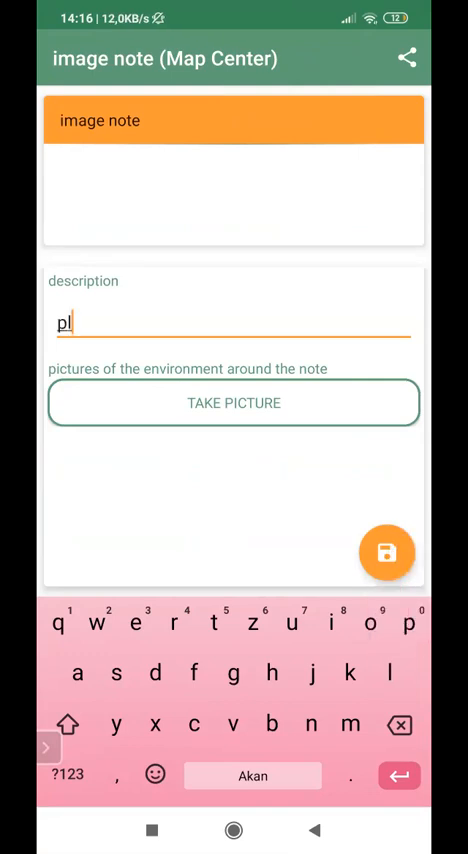
pyautogui.write('ast')
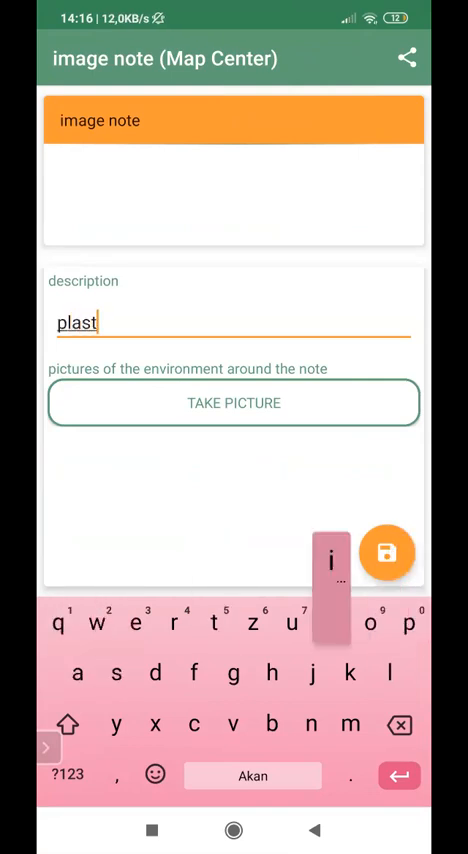
pyautogui.write('ic')
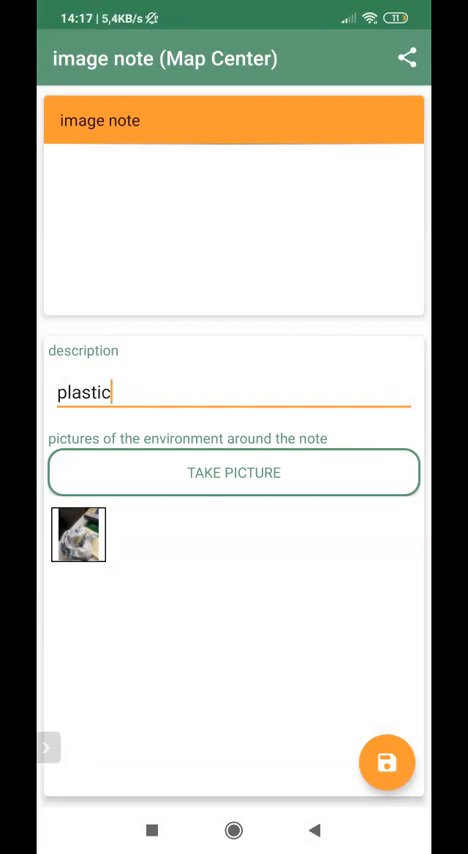
pyautogui.click(44, 58)
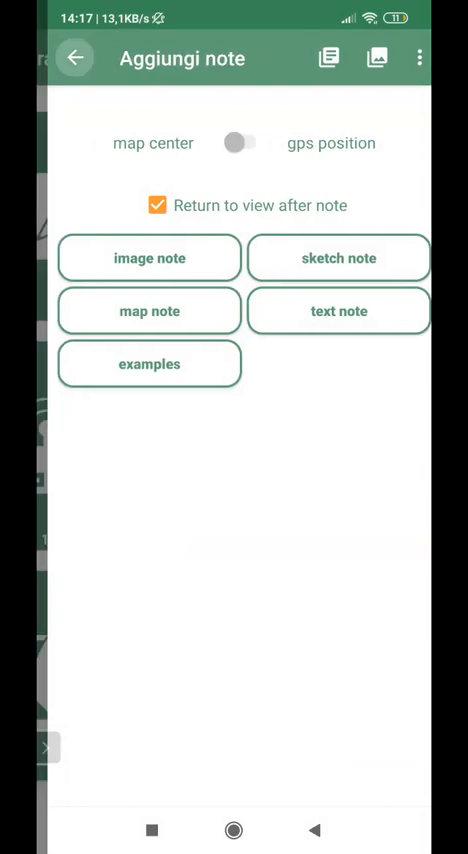
# Find the new plastic note in Elenco delle note, return to the dashboard and bring up Export
pyautogui.click(76, 58)
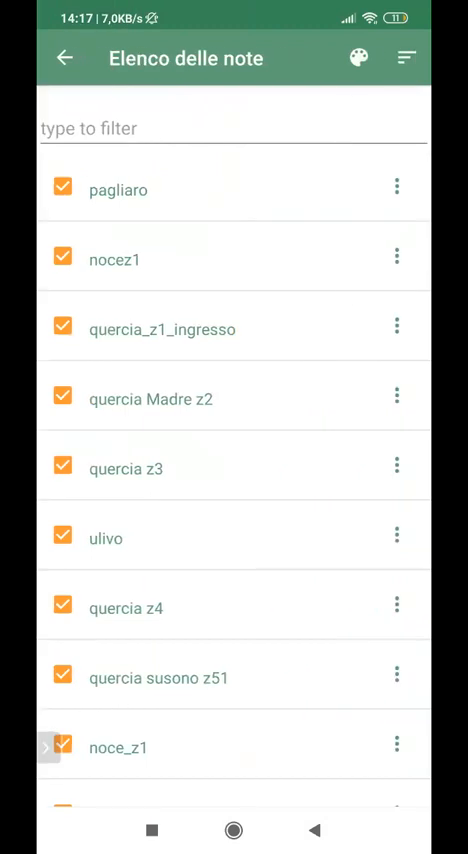
pyautogui.scroll(-3)
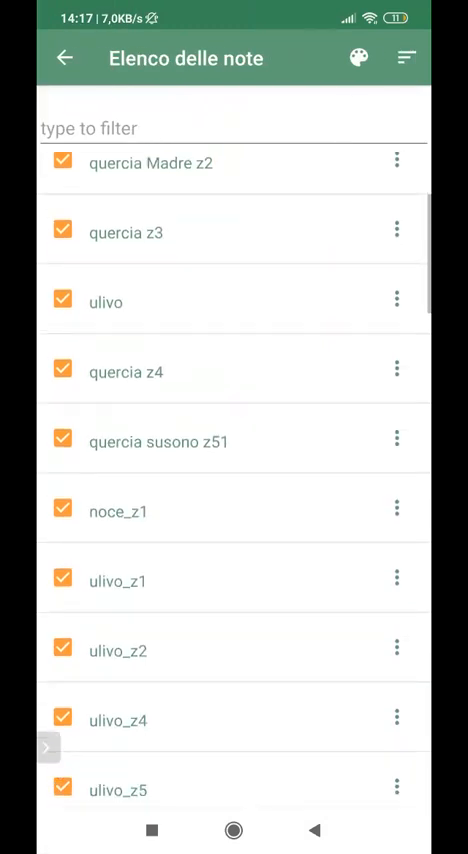
pyautogui.scroll(-3)
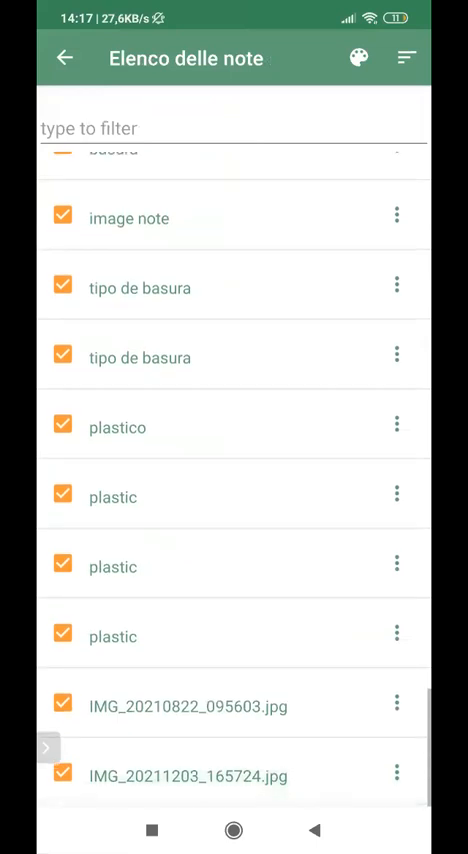
pyautogui.scroll(-3)
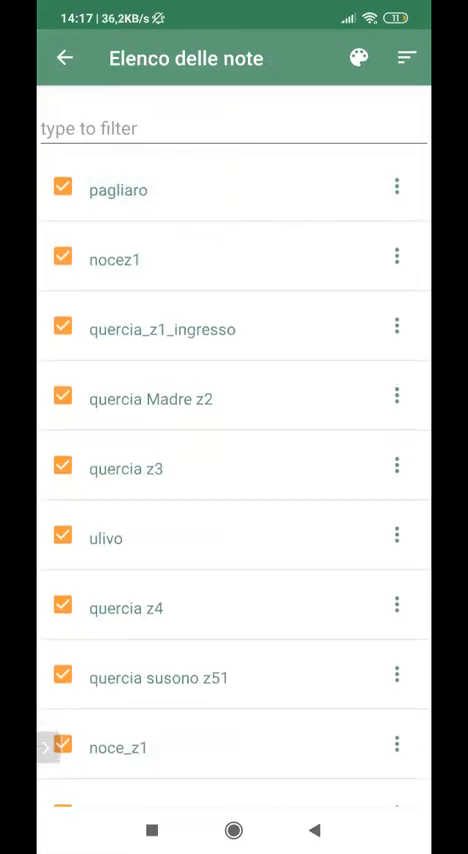
pyautogui.click(64, 58)
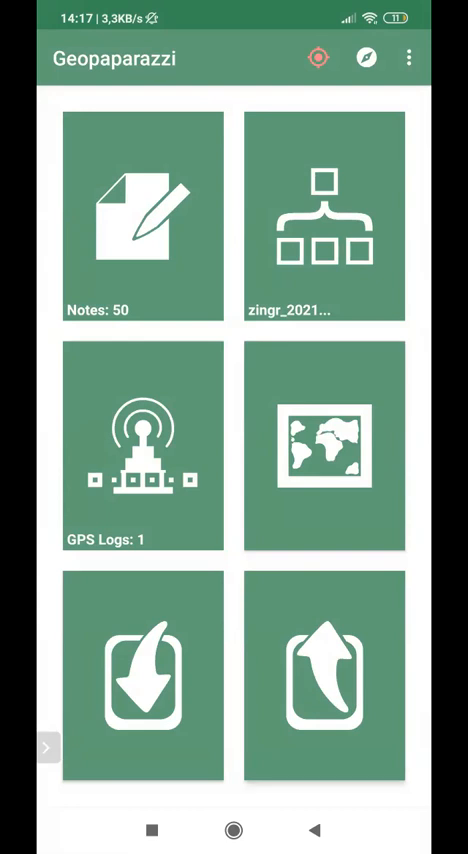
pyautogui.click(324, 668)
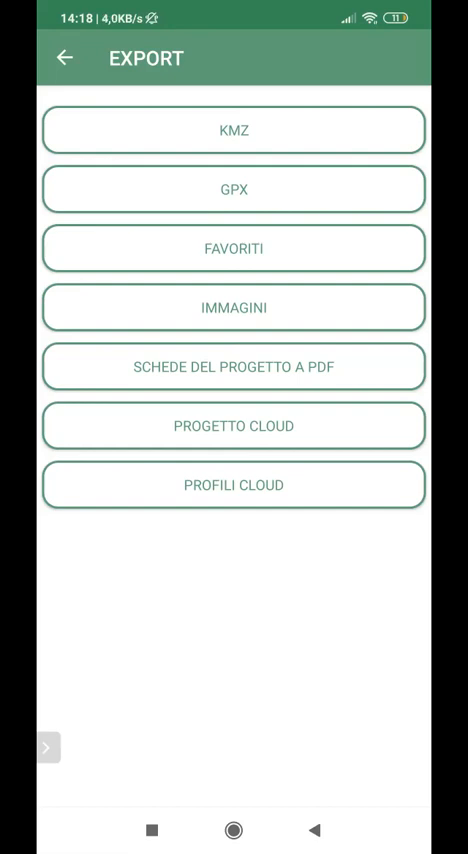
# Export the checked notes via SCHEDE DEL PROGETTO A PDF and confirm the success message
pyautogui.click(234, 366)
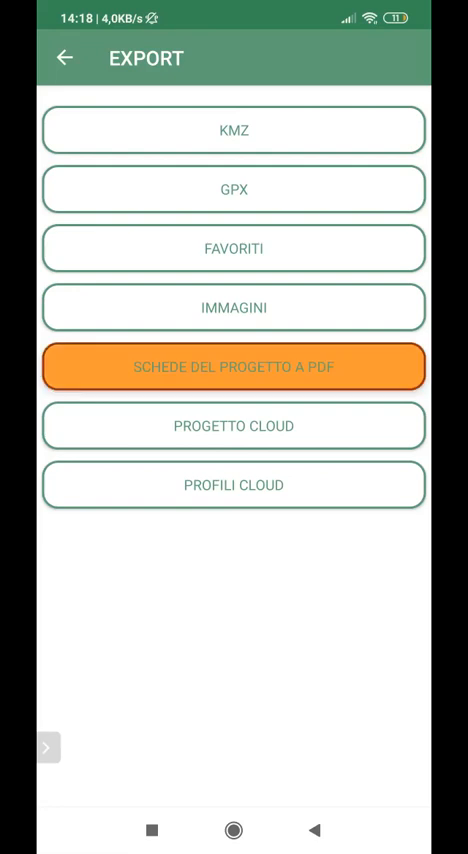
pyautogui.click(234, 366)
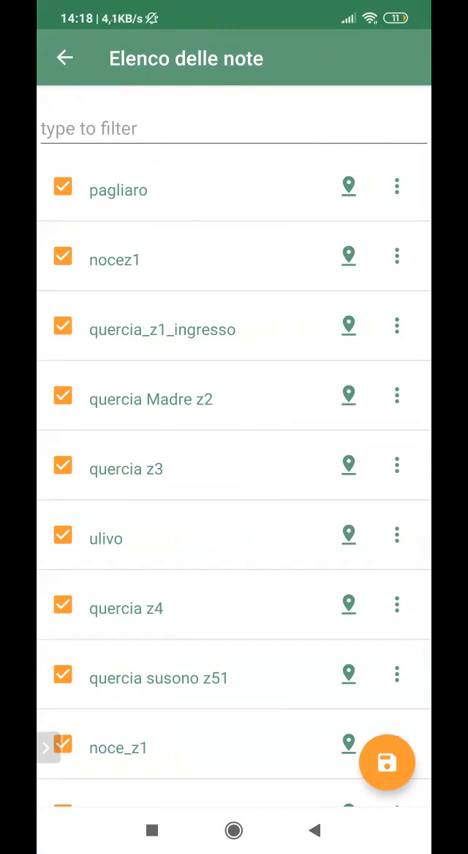
pyautogui.click(386, 760)
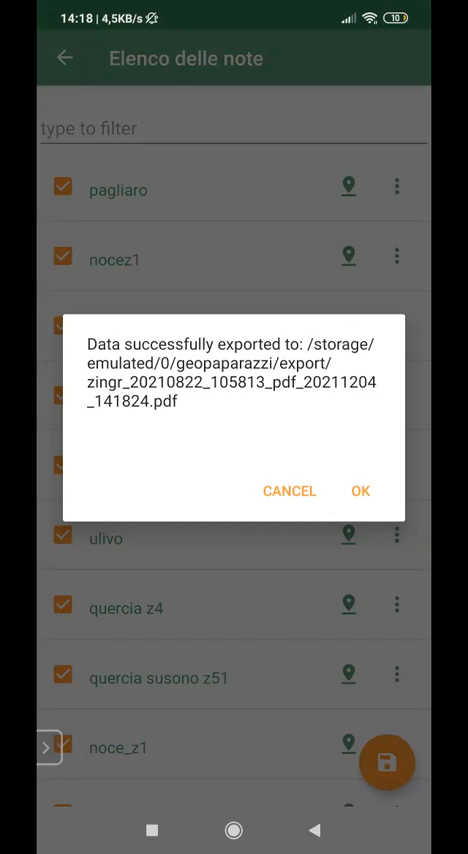
pyautogui.click(360, 492)
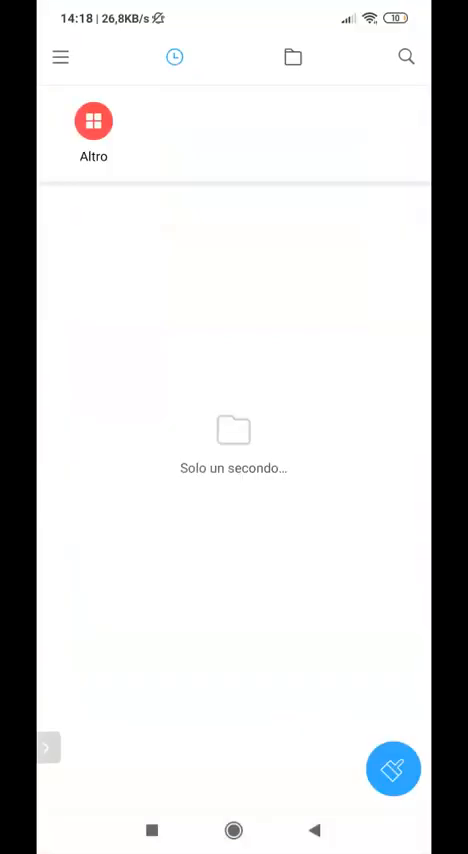
# Browse to geopaparazzi > export, select the exported PDF and choose Invia to share it
pyautogui.click(292, 56)
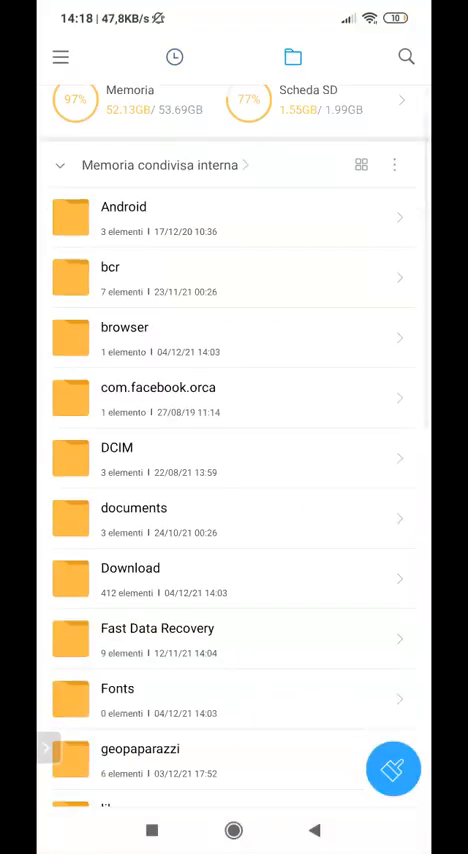
pyautogui.scroll(-3)
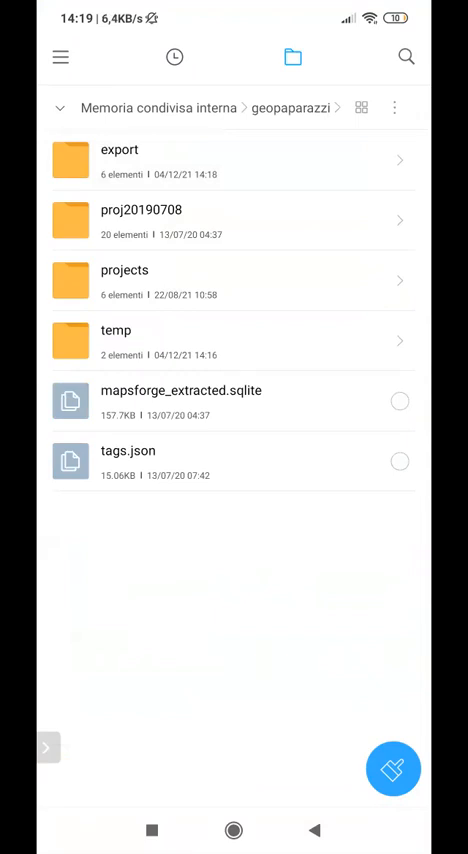
pyautogui.click(120, 148)
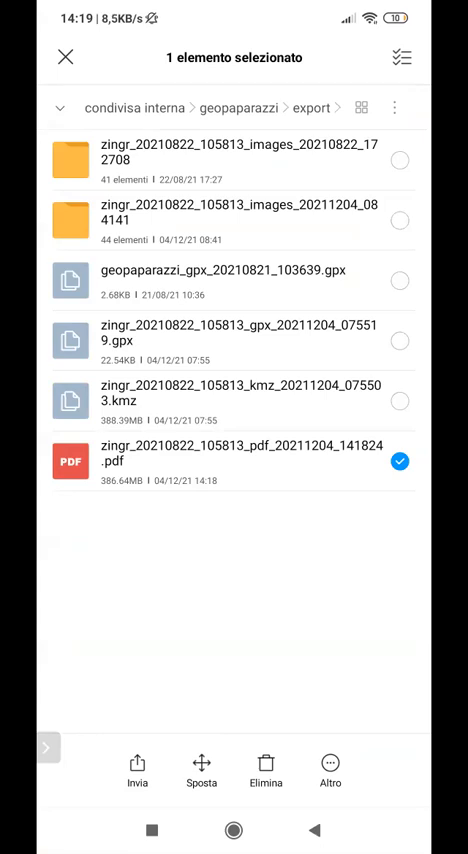
pyautogui.click(136, 772)
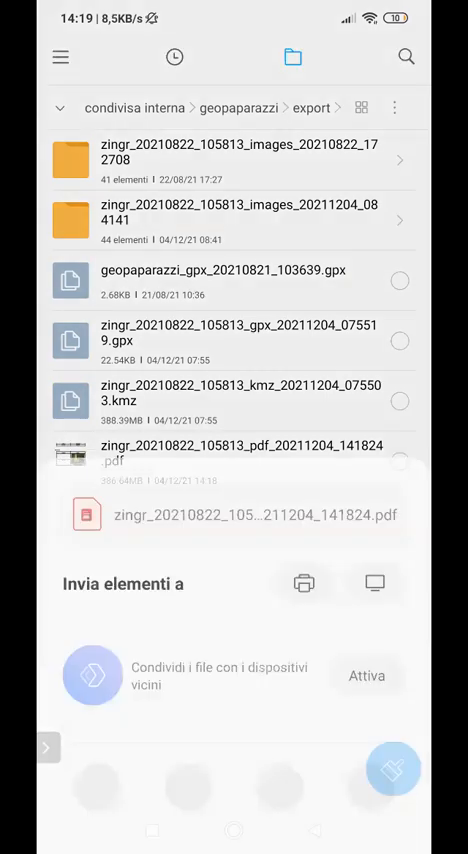